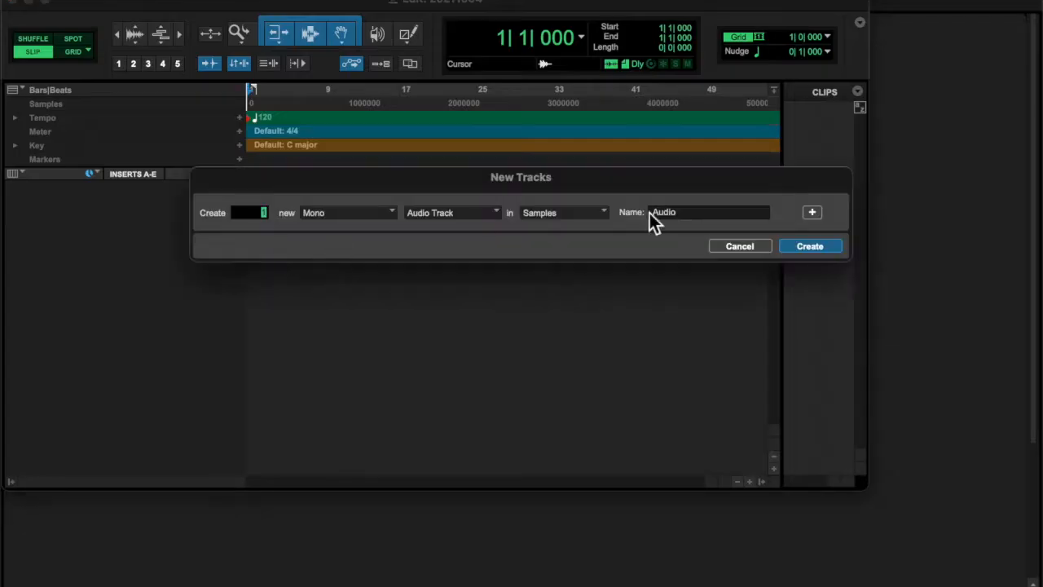
- Name the new LOOP audio track and choose Normalize under AudioSuite > Other for the clip
left_click(810, 246)
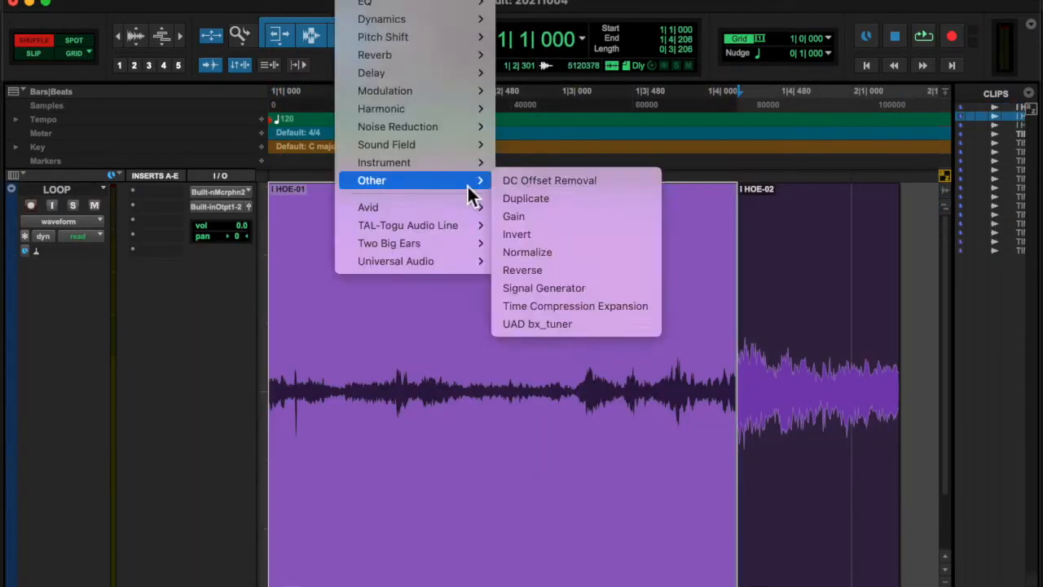
left_click(528, 251)
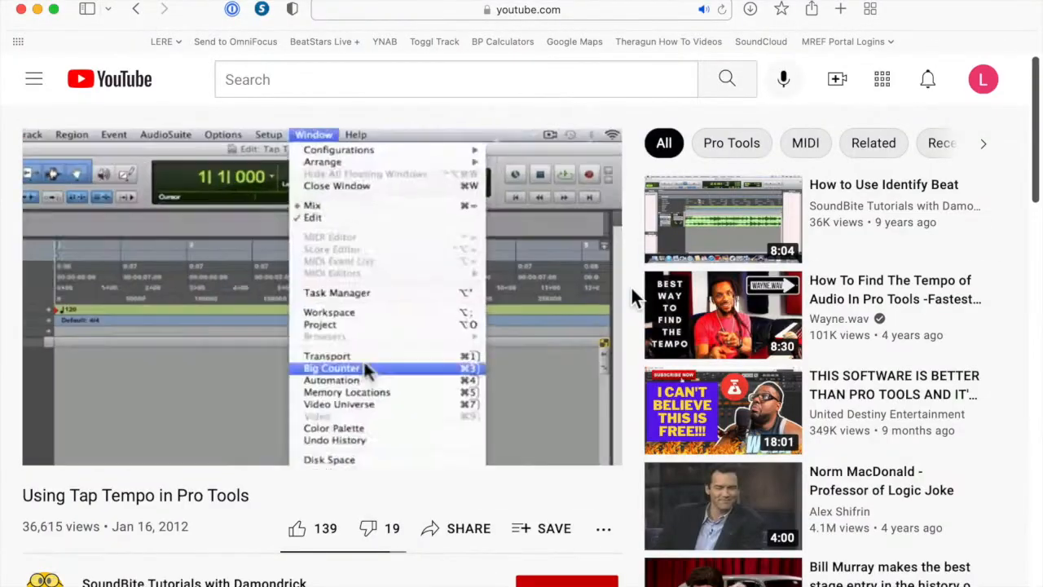
left_click(333, 369)
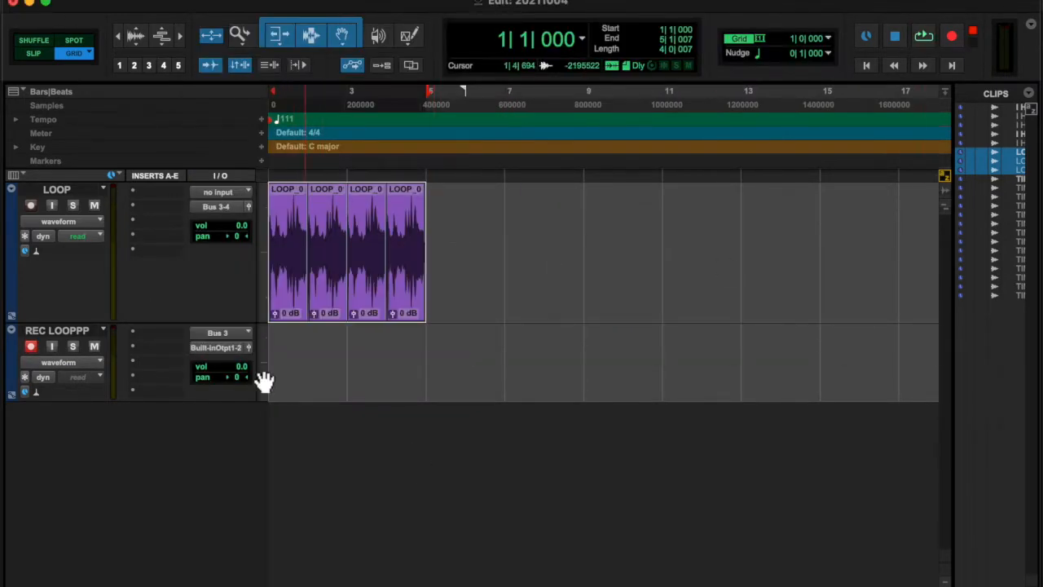
- Work in the Pro Tools menu bar while laying out the loop for the REC LOOPPP track
left_click(952, 35)
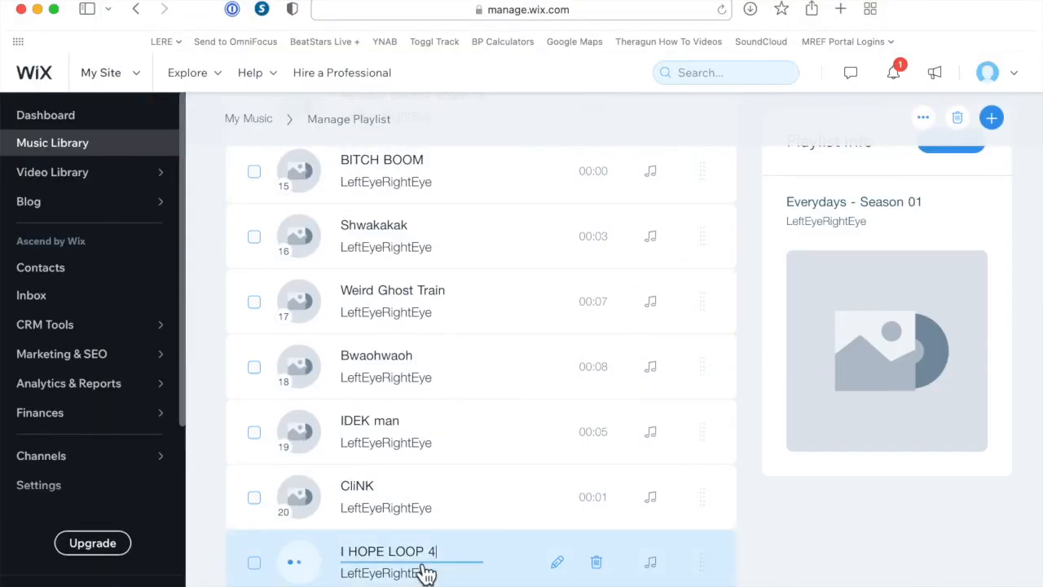
- Confirm the new playlist track's title as I HOPE LOOP 4
left_click(52, 143)
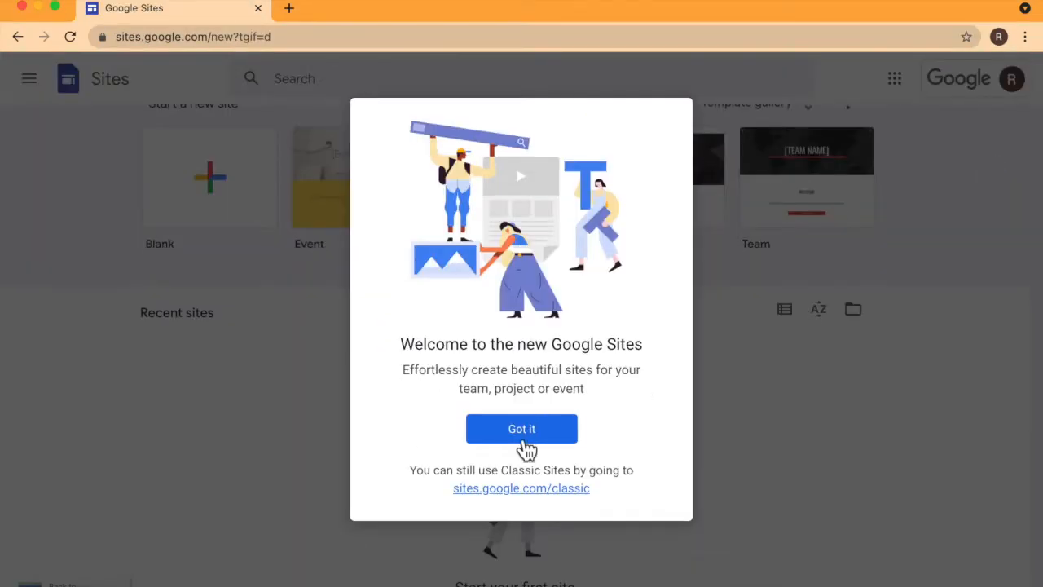
left_click(522, 429)
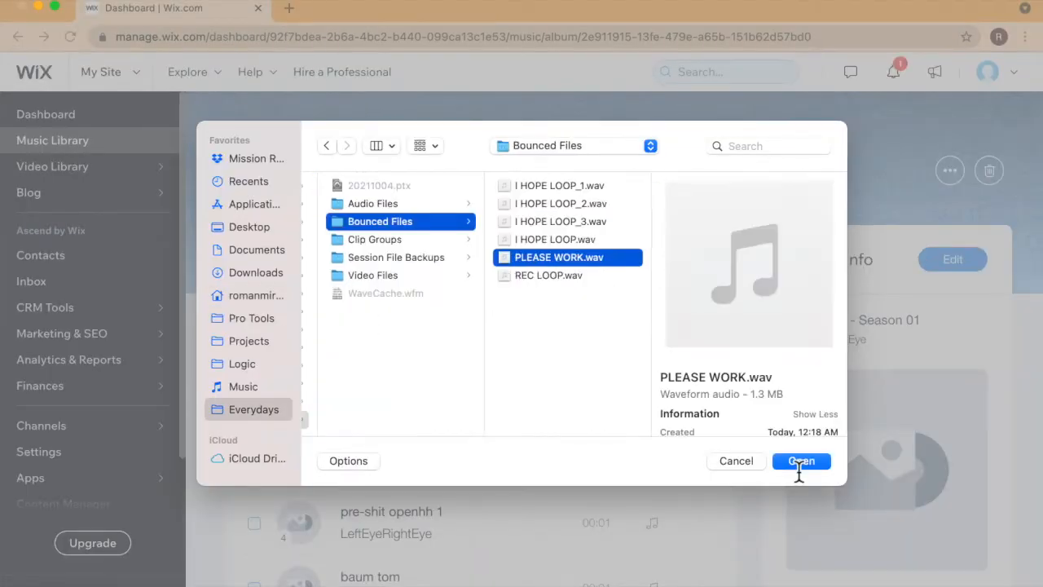
- Upload PLEASE WORK.wav from Bounced Files and check it in the Everydays - Season 01 playlist
left_click(802, 460)
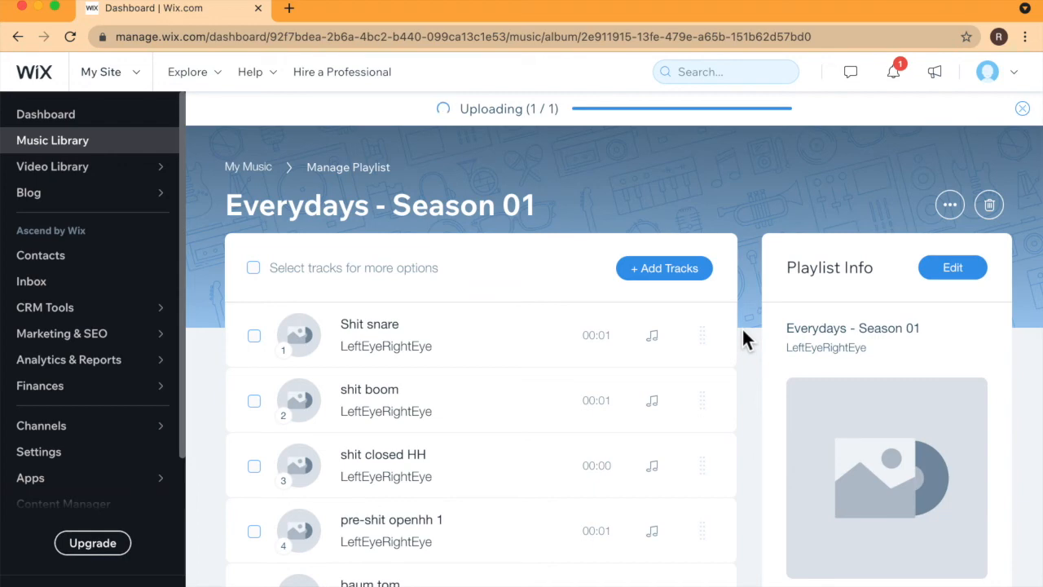
scroll("down", 3)
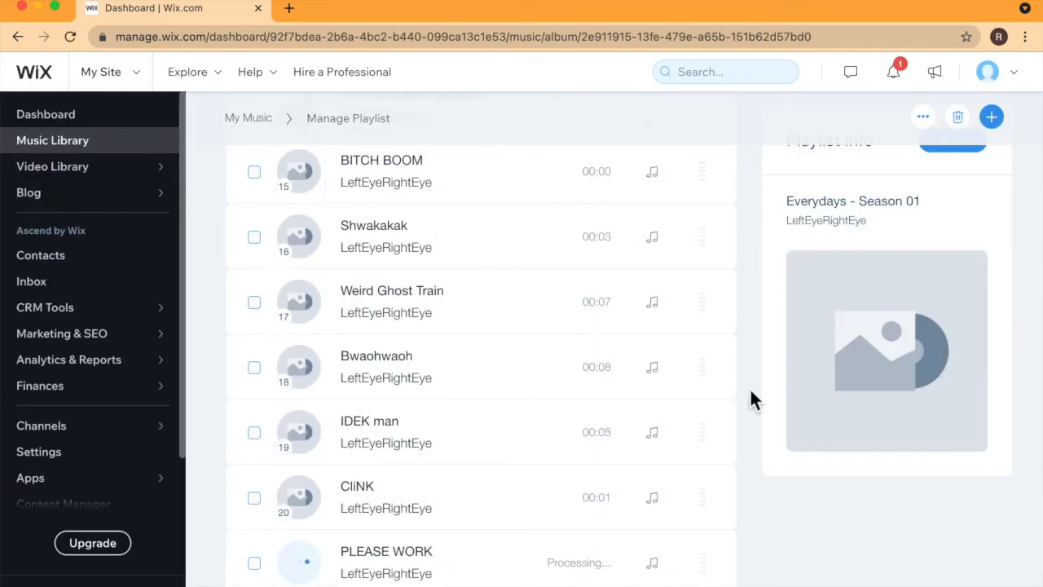